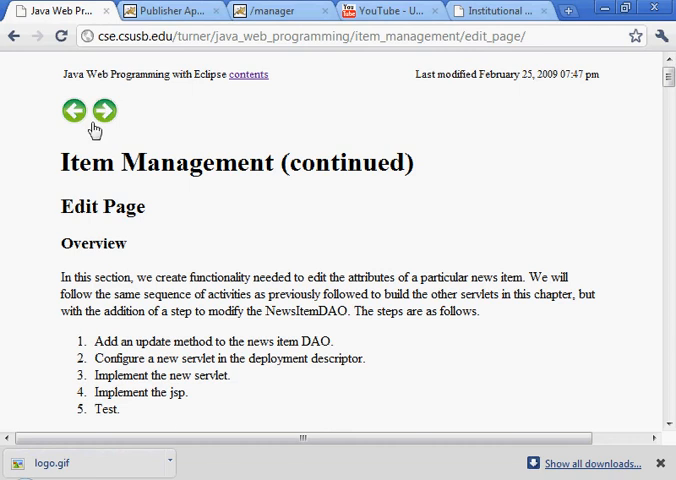
Scroll the tutorial down from the Edit Page heading past the sequence diagrams.
double_click(97, 207)
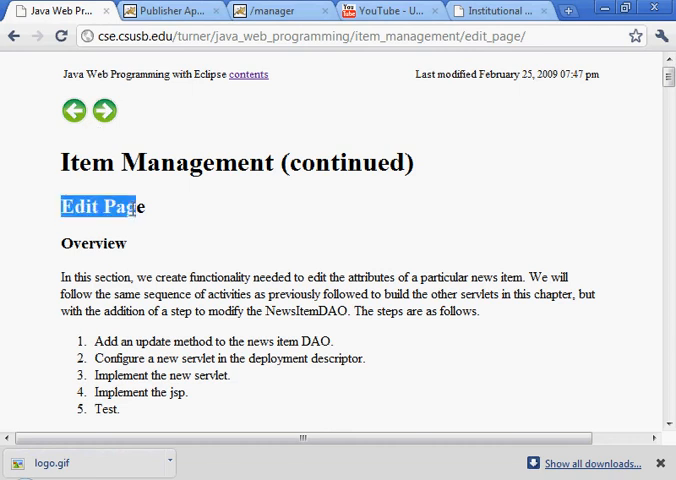
click(57, 224)
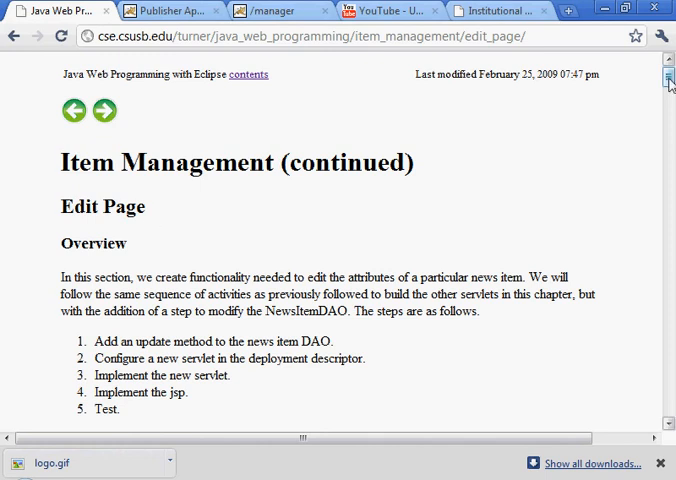
scroll(down, 3)
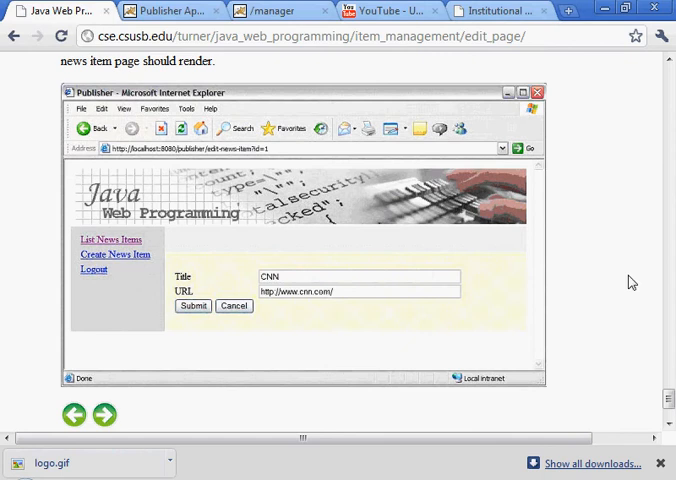
mouse_move(518, 192)
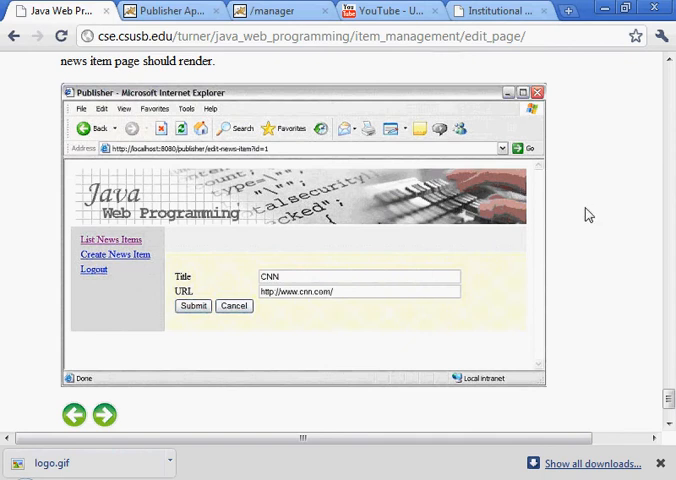
mouse_move(97, 304)
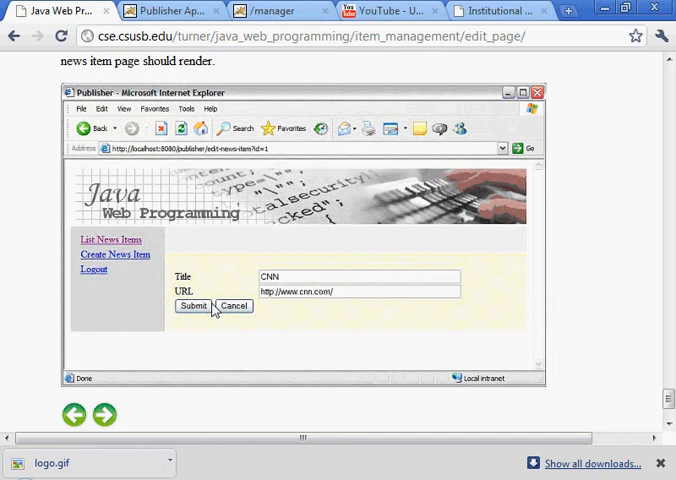
mouse_move(263, 307)
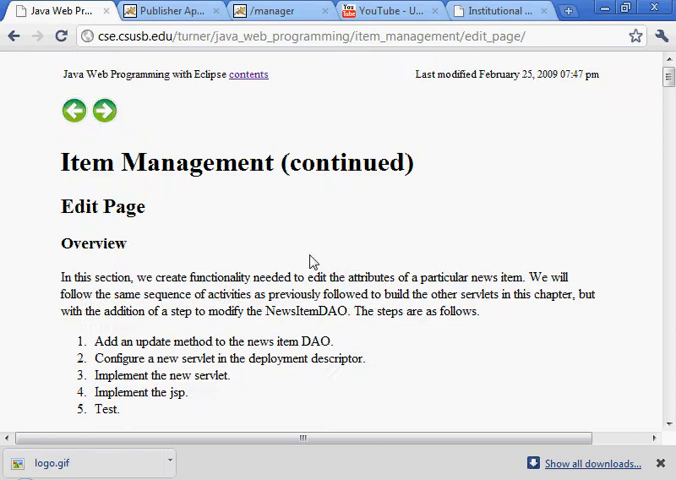
scroll(down, 3)
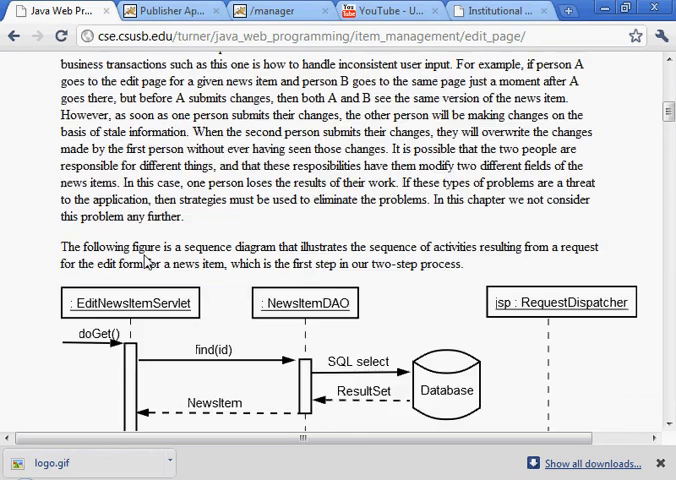
scroll(down, 3)
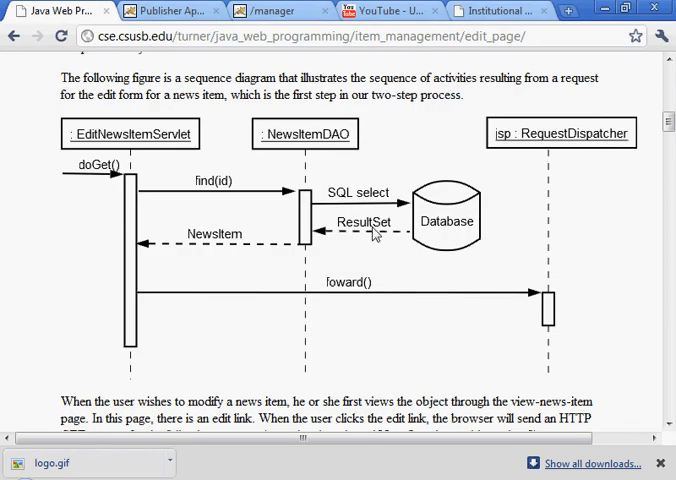
Bring the Modify News Item DAO section with its update() code into view.
scroll(down, 3)
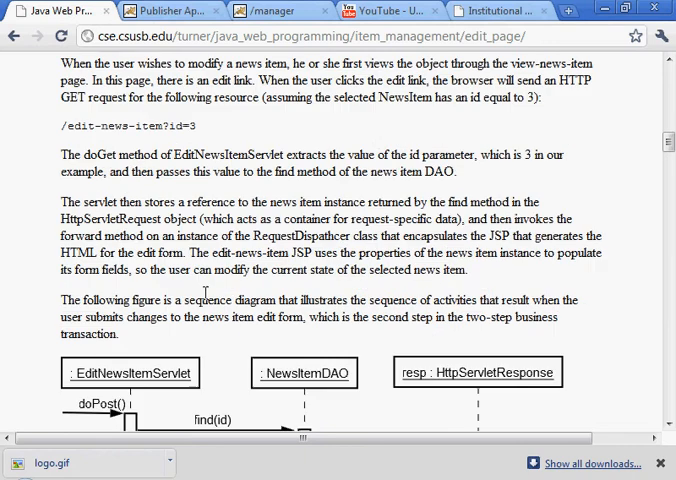
scroll(down, 3)
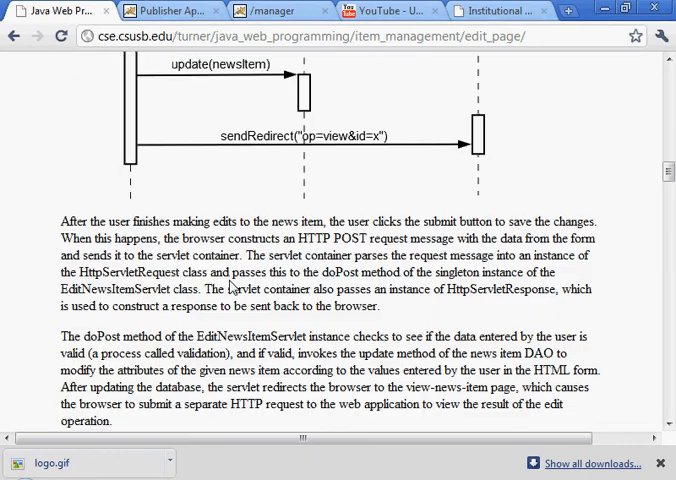
scroll(down, 3)
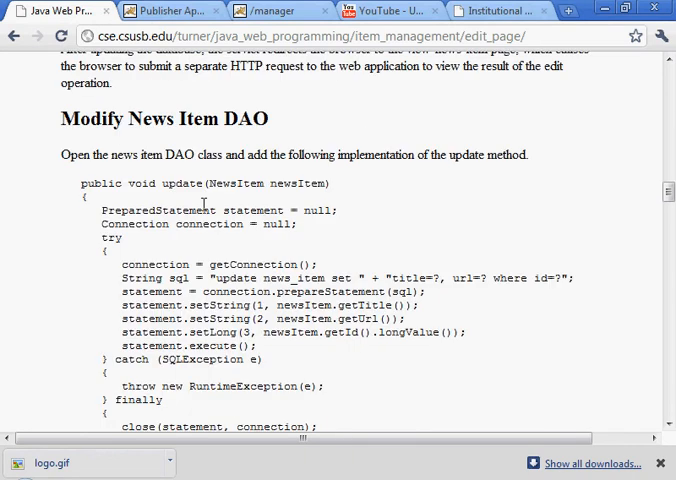
scroll(down, 3)
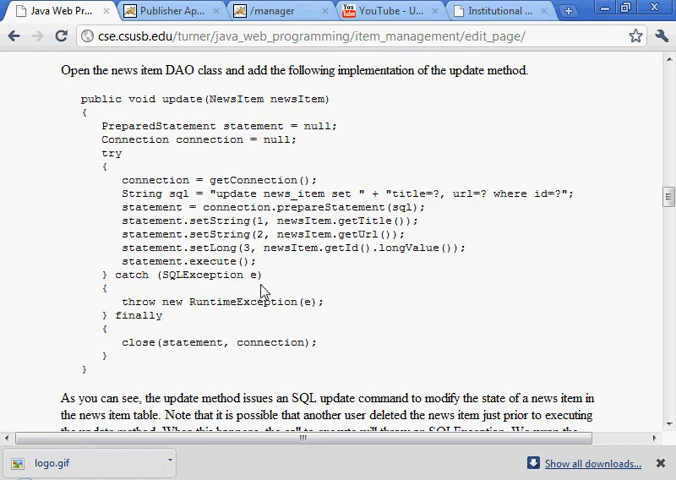
scroll(up, 3)
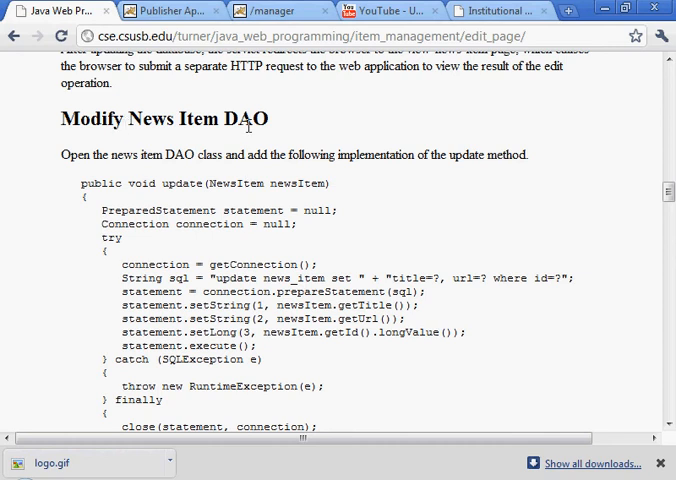
scroll(down, 3)
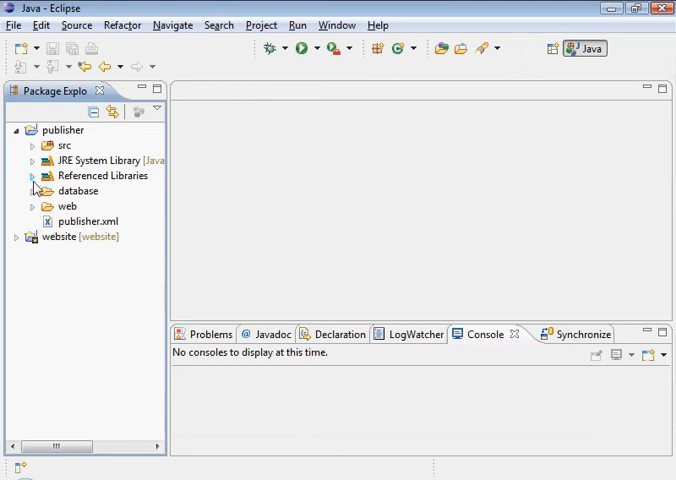
Expand the publisher src folder, briefly viewing NewsFeedServlet.java before closing it.
click(32, 145)
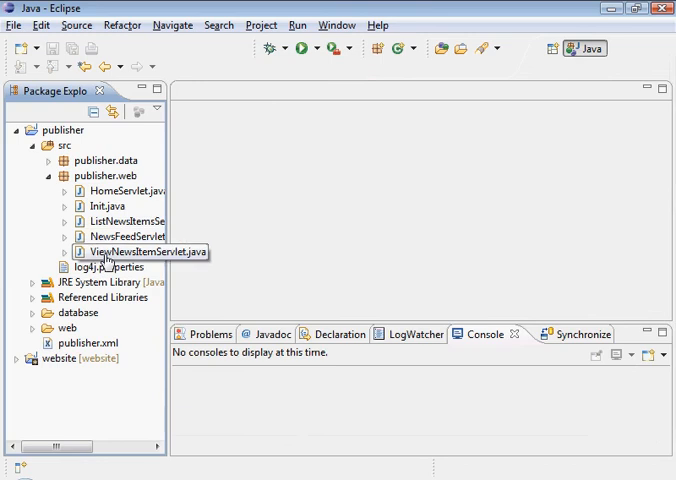
mouse_move(118, 236)
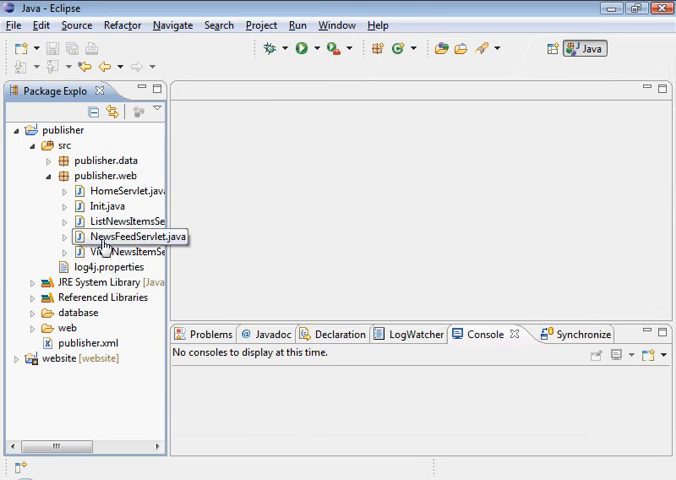
double_click(120, 236)
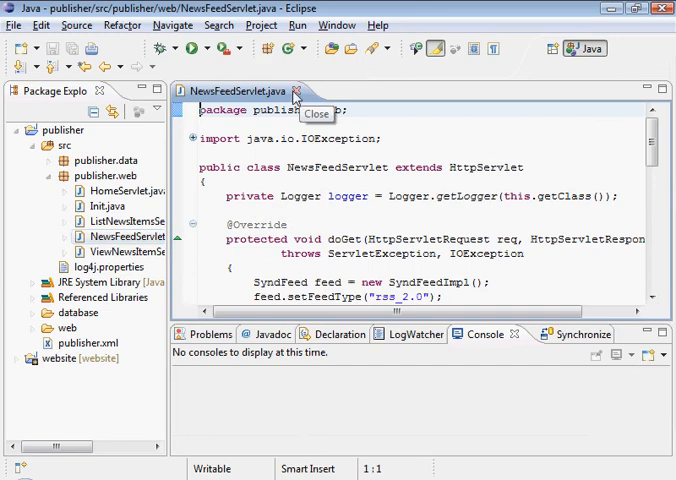
click(311, 90)
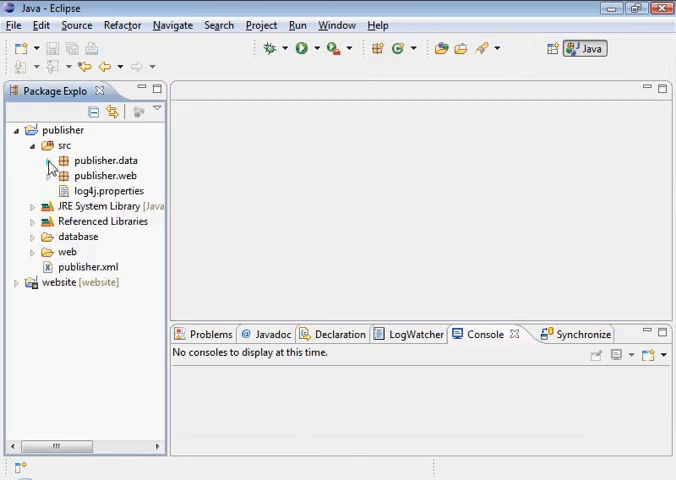
Expand publisher.data and bring NewsItemDAO.java into the editor.
click(51, 160)
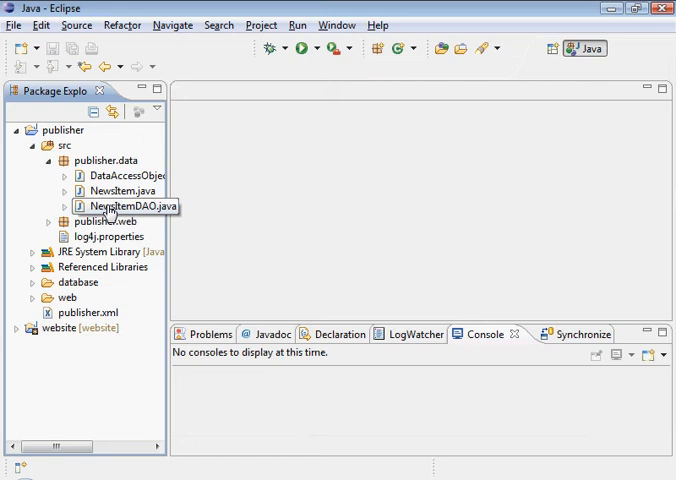
double_click(116, 205)
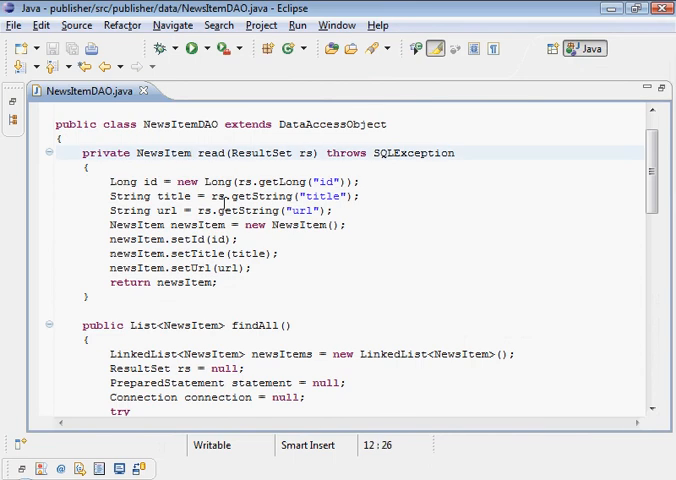
Paste the update(NewsItem) method running an SQL update on title and url by id.
scroll(down, 3)
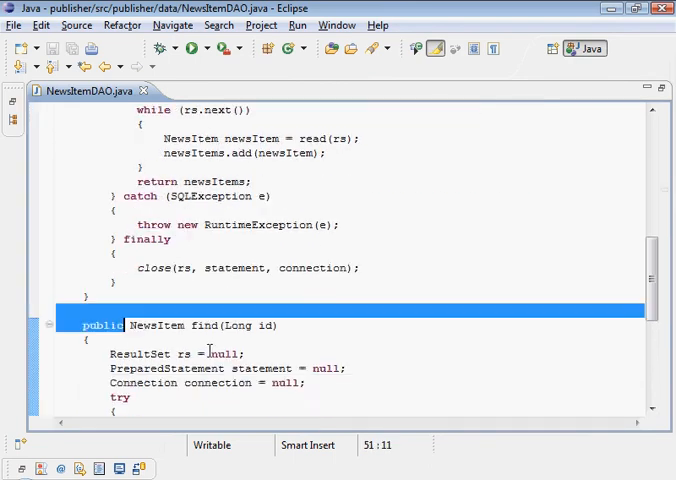
scroll(down, 3)
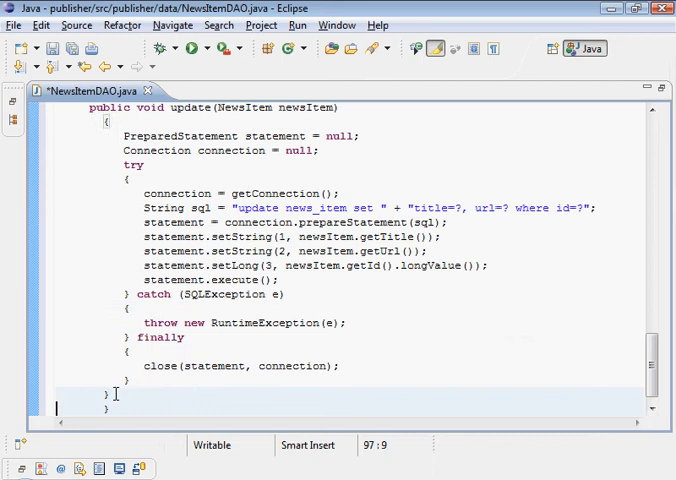
scroll(up, 3)
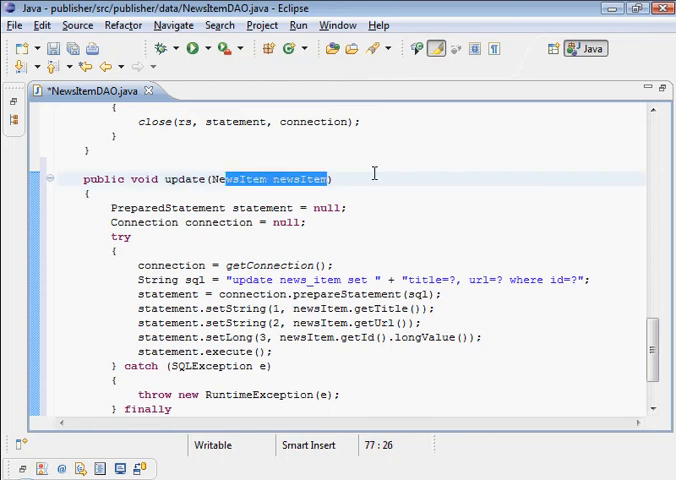
double_click(182, 179)
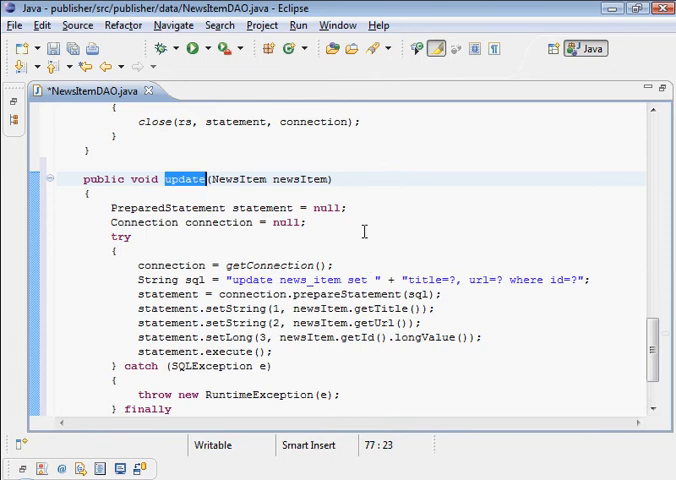
mouse_move(297, 270)
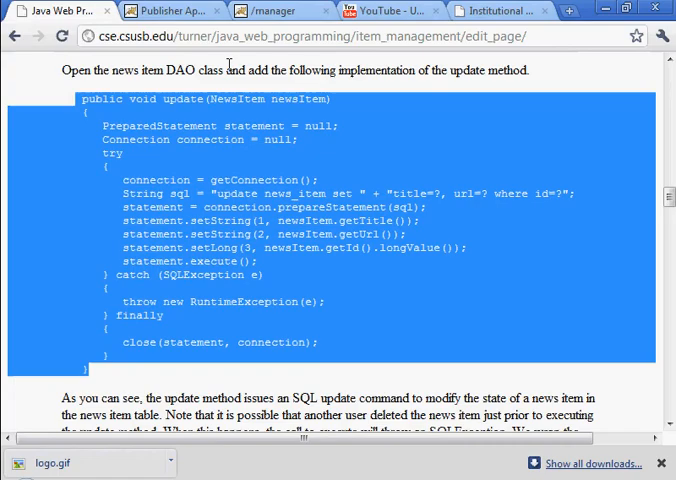
Scroll the tutorial down to the Modify Deployment Descriptor section.
scroll(down, 3)
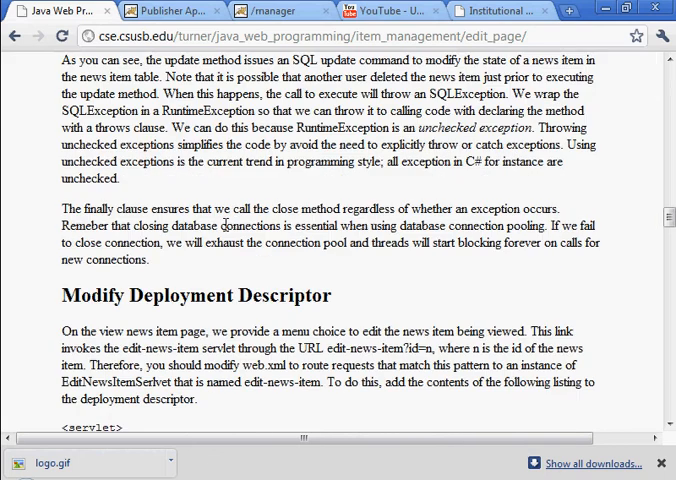
scroll(down, 3)
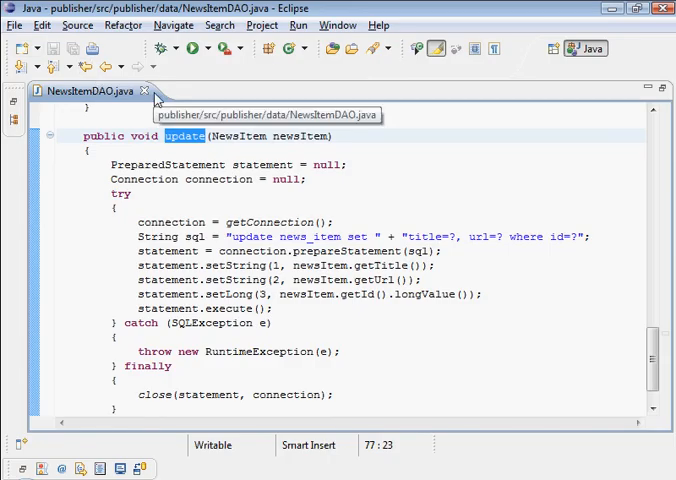
Close NewsItemDAO.java and bring web.xml from web/WEB-INF into the editor.
click(144, 91)
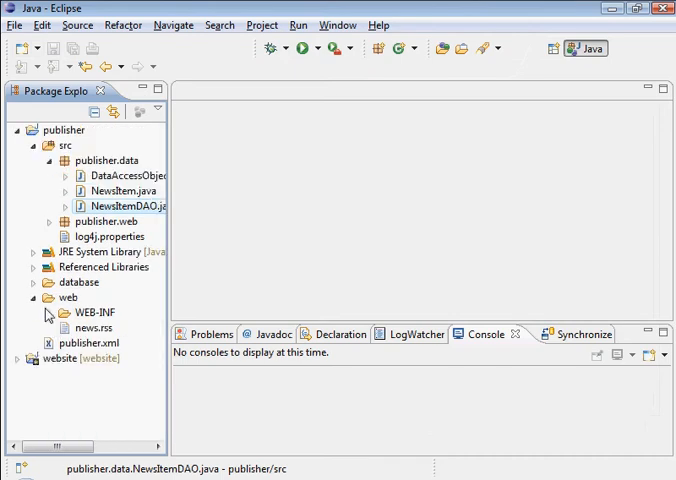
click(48, 312)
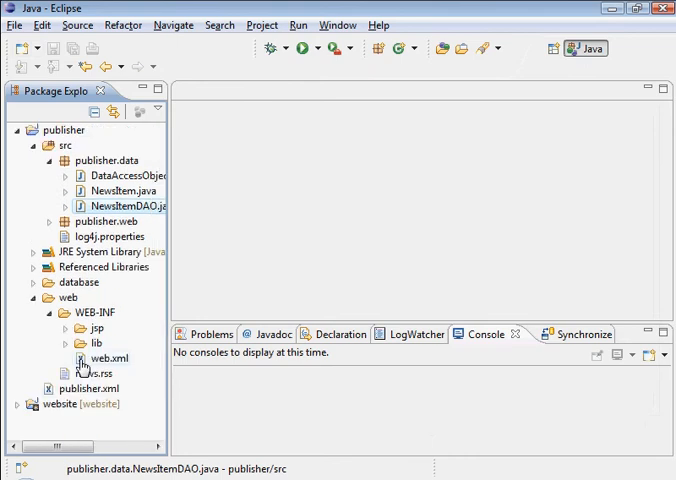
double_click(109, 357)
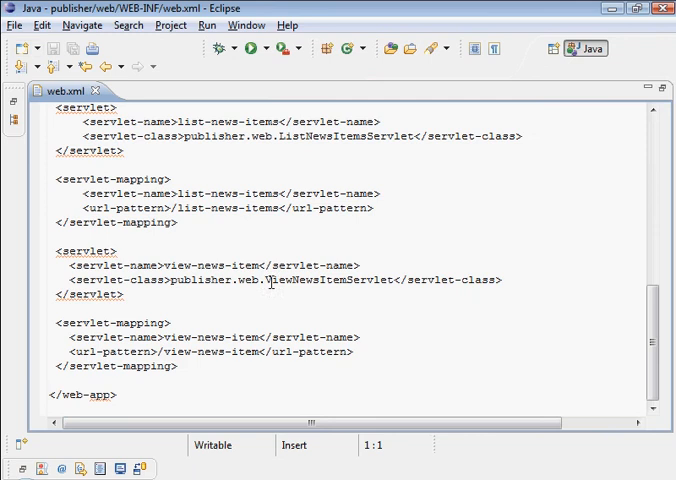
Insert the edit-news-item servlet and servlet-mapping entries after the last mapping and fix indentation.
click(55, 381)
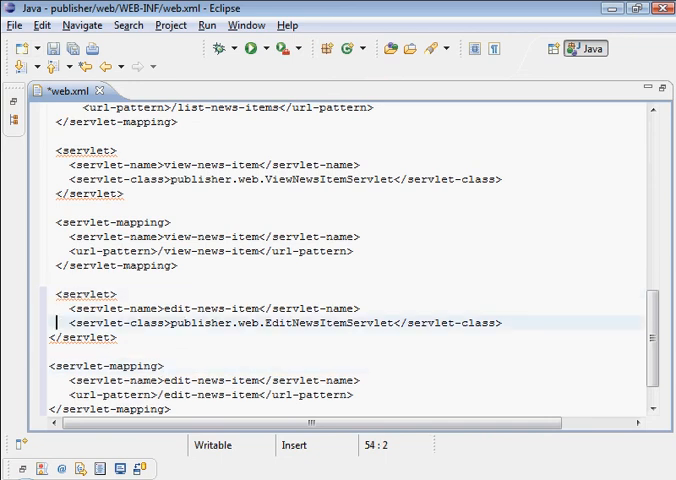
click(55, 365)
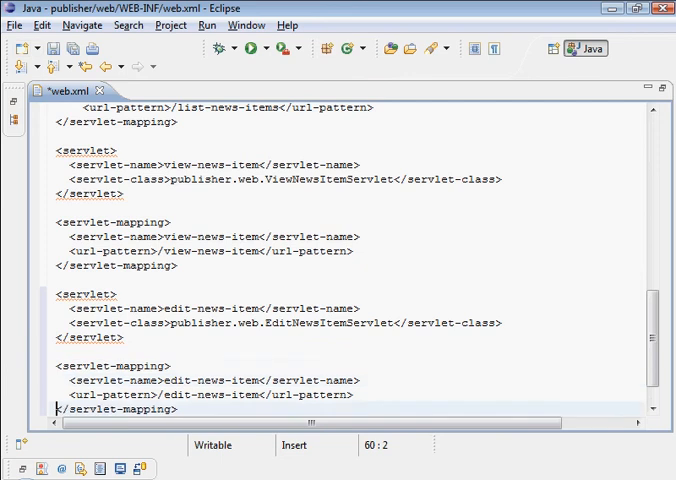
scroll(down, 3)
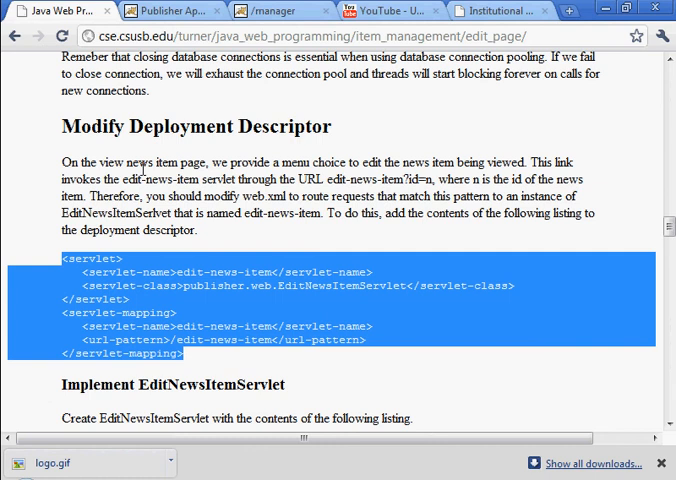
Reach the Implement EditNewsItemServlet section and copy the EditNewsItemServlet class name.
scroll(down, 3)
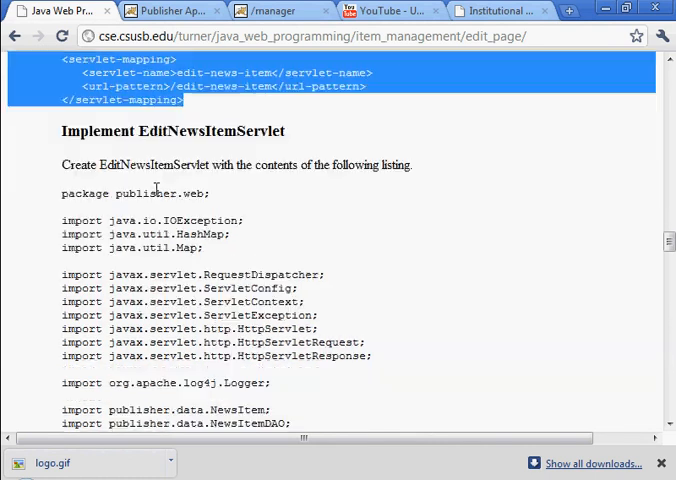
right_click(155, 164)
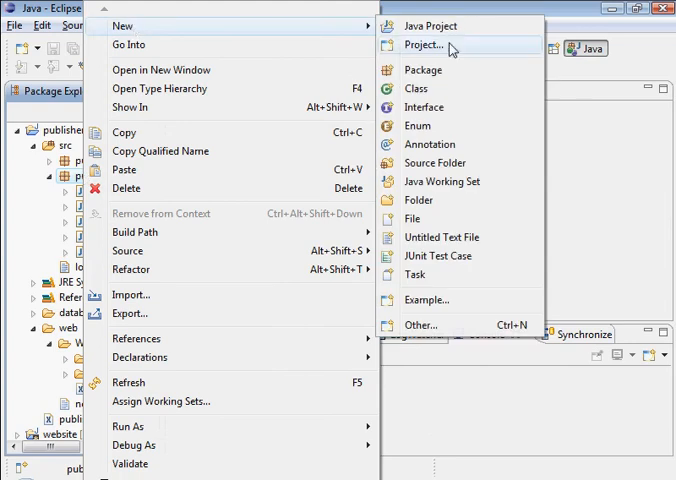
Create class EditNewsItemServlet in publisher.web with HttpServlet as superclass.
click(416, 88)
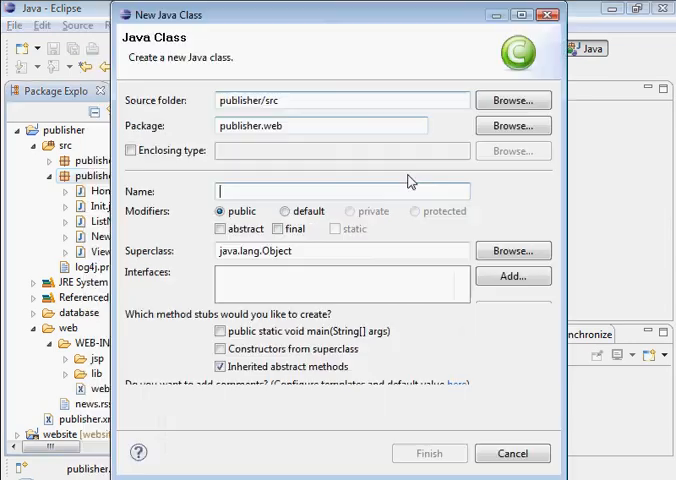
right_click(340, 191)
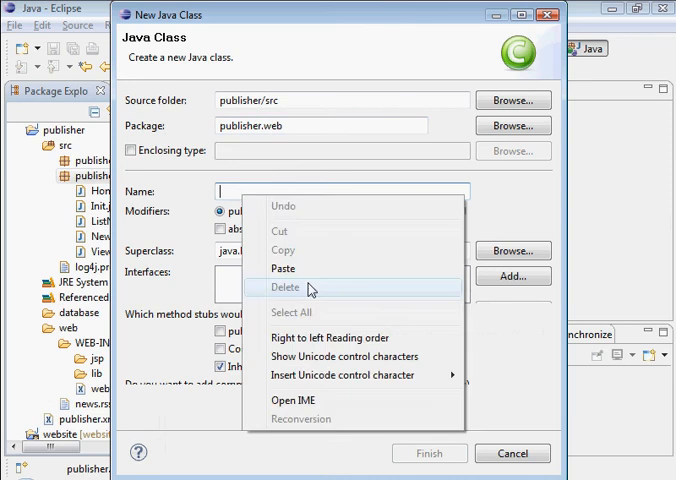
click(282, 268)
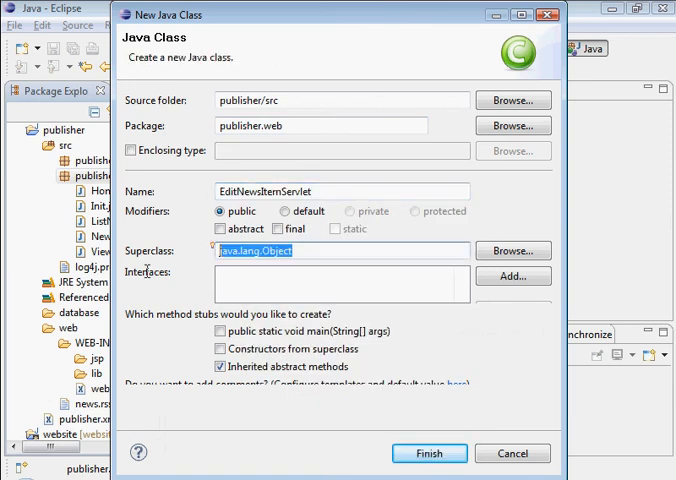
text(Htt)
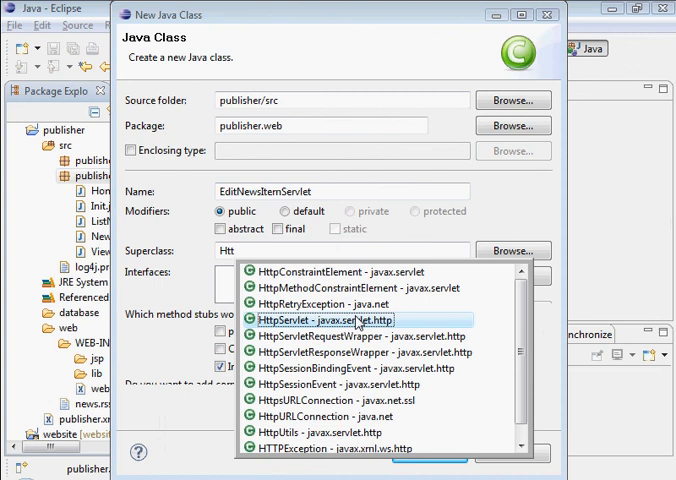
click(326, 319)
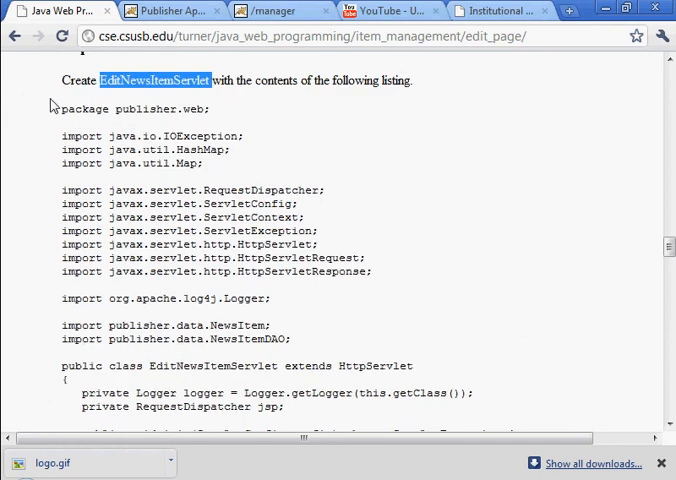
Scroll through the whole EditNewsItemServlet listing and copy it.
scroll(down, 3)
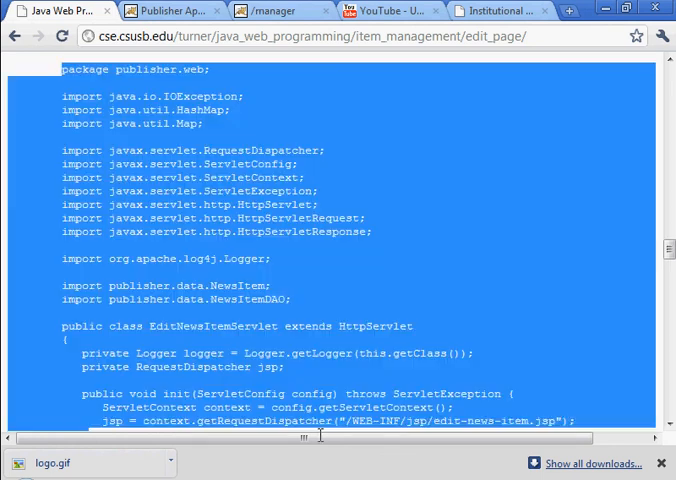
scroll(down, 3)
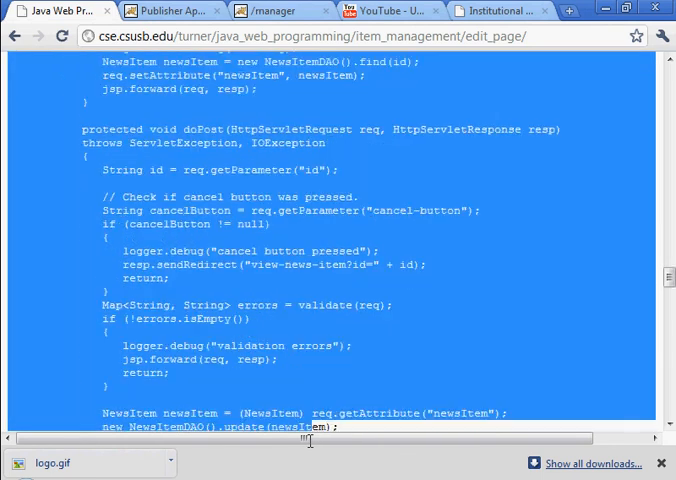
scroll(down, 3)
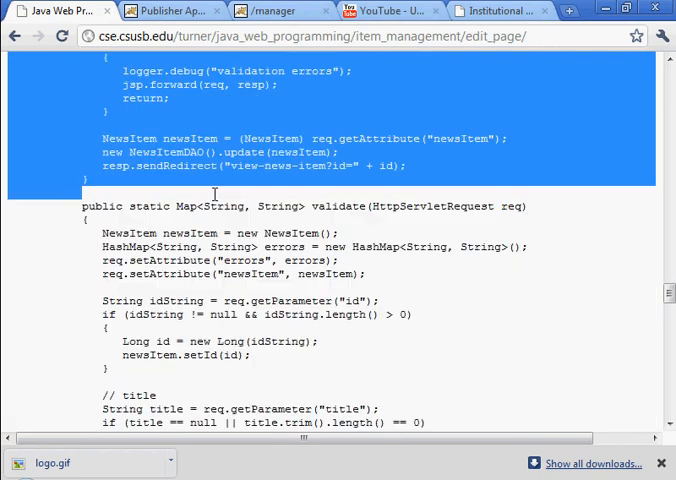
scroll(down, 3)
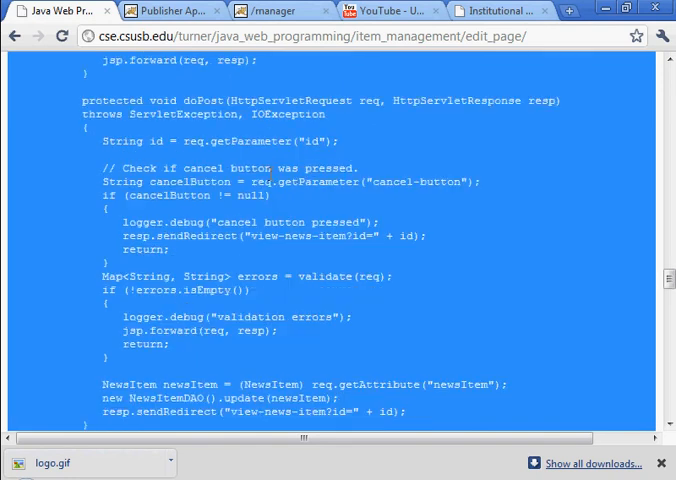
scroll(down, 3)
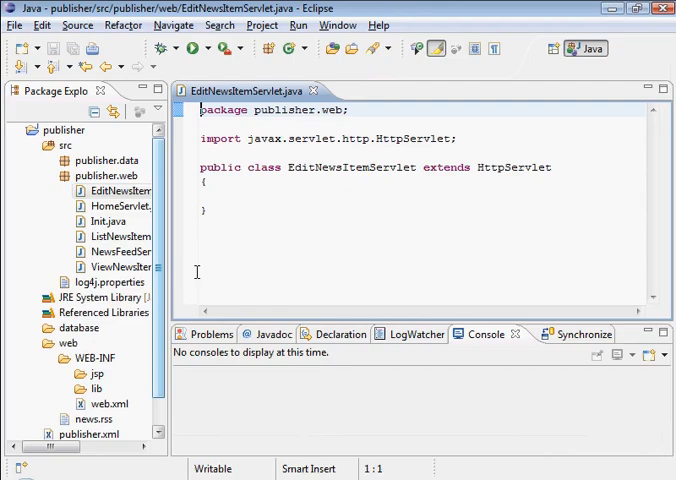
Select the whole stub servlet and paste the tutorial's EditNewsItemServlet listing over it.
key(ctrl+a)
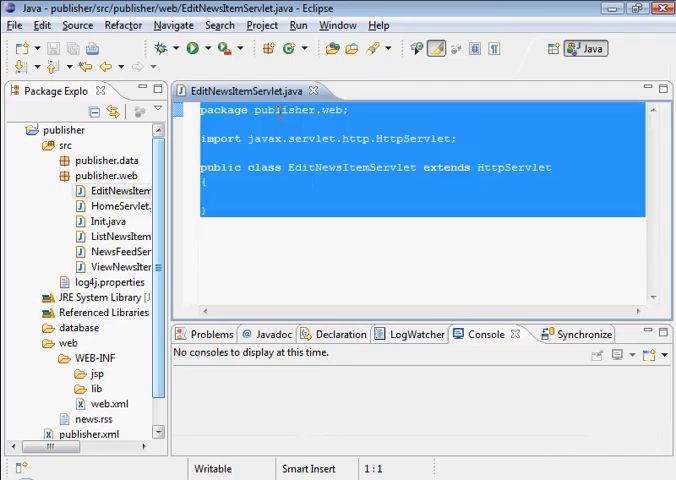
key(ctrl+v)
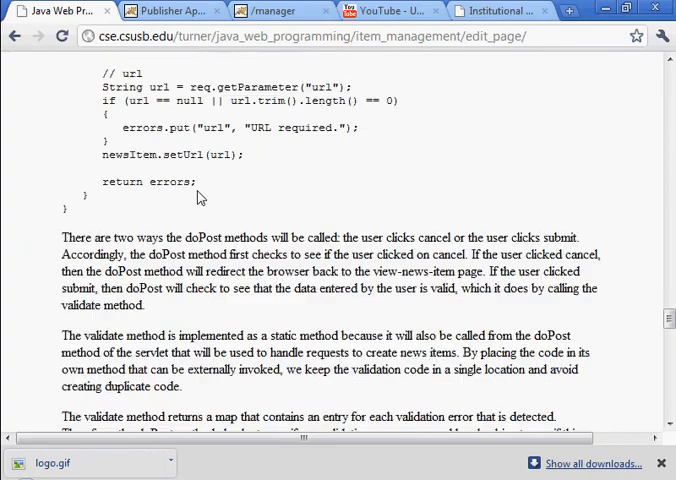
Reach the Create JSP section and select the edit-news-item.jsp file name.
scroll(down, 3)
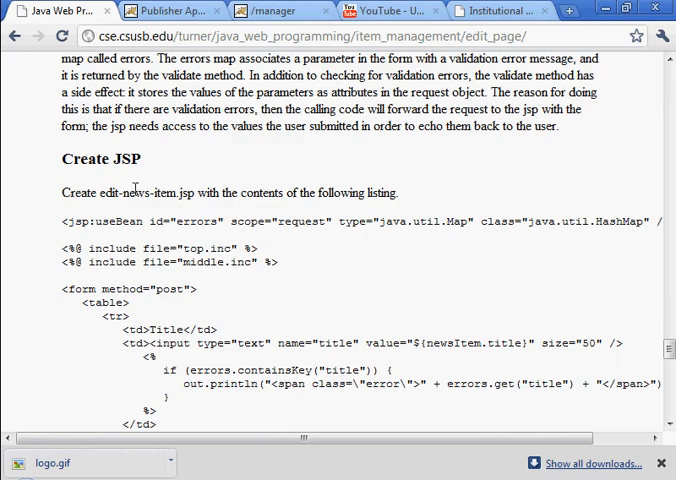
double_click(145, 192)
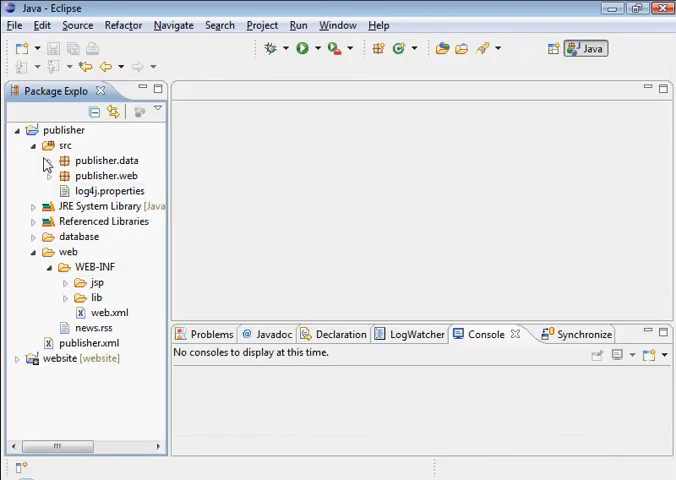
Add a new file edit-news-item.jsp to the publisher project's web/WEB-INF/jsp folder.
click(34, 145)
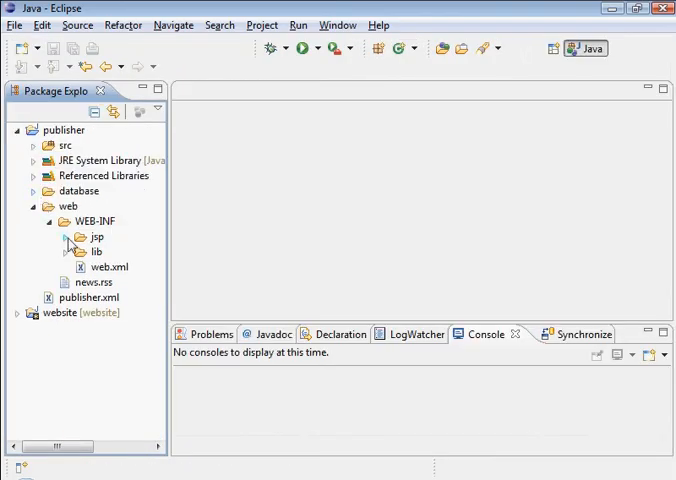
right_click(94, 237)
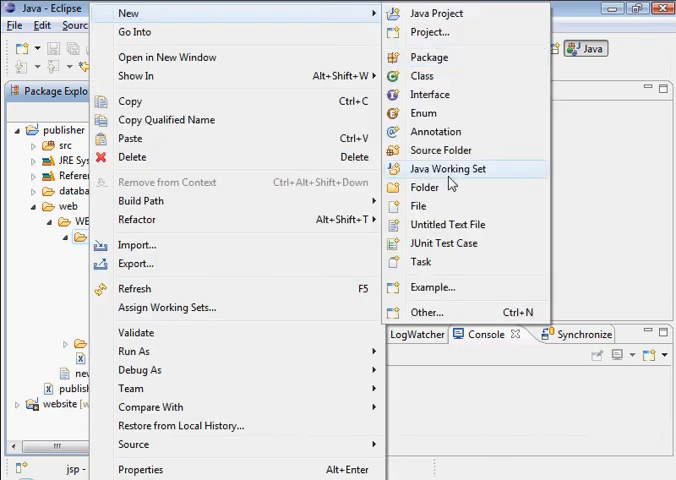
click(417, 205)
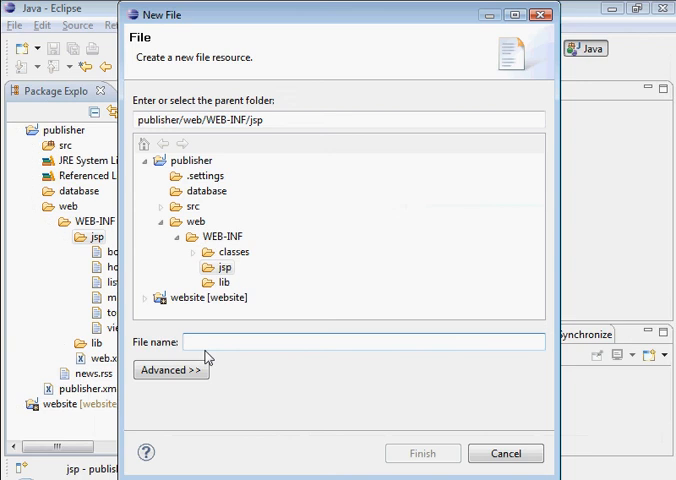
text(edit-news-item.jsp)
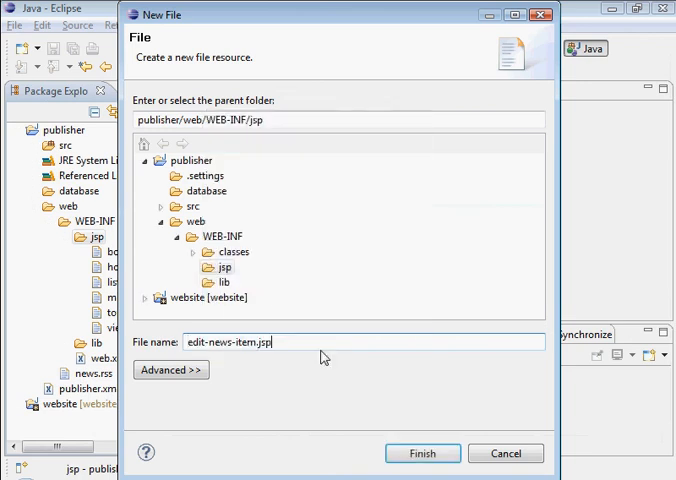
click(422, 453)
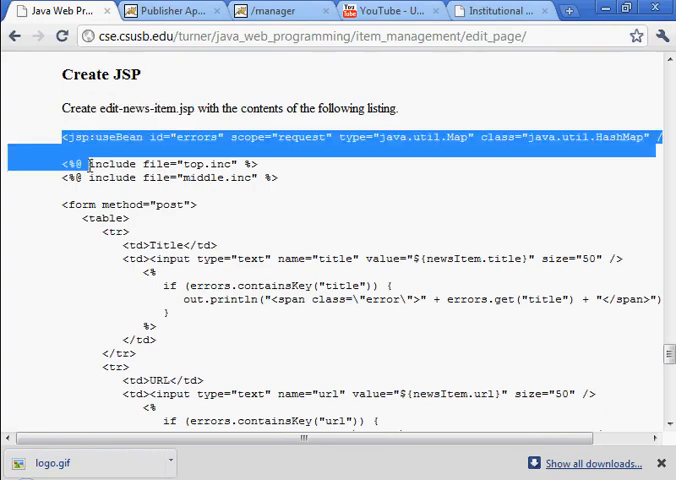
Scroll the tutorial page down to the edit-news-item.jsp code listing.
scroll(down, 3)
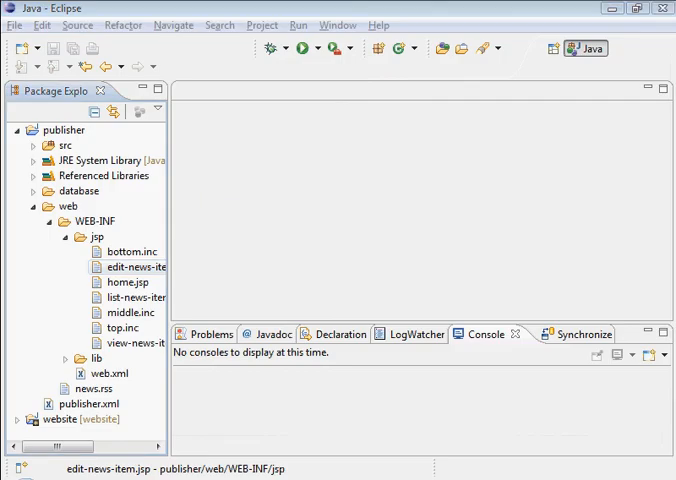
Stop and start /publisher in the Tomcat manager, then return to the Publisher app.
click(268, 11)
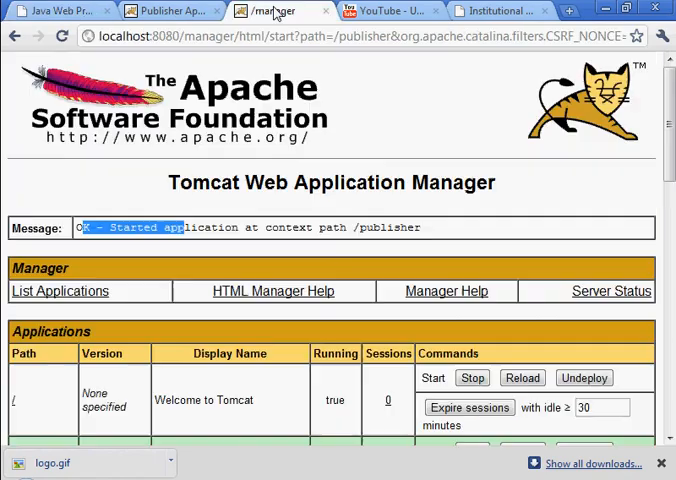
scroll(down, 3)
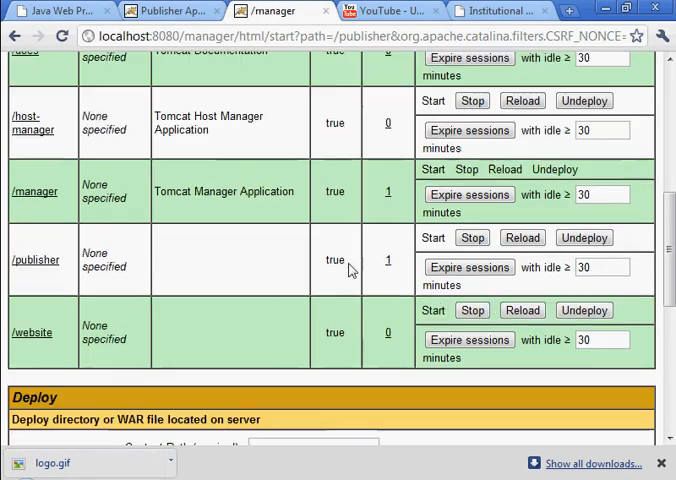
click(472, 237)
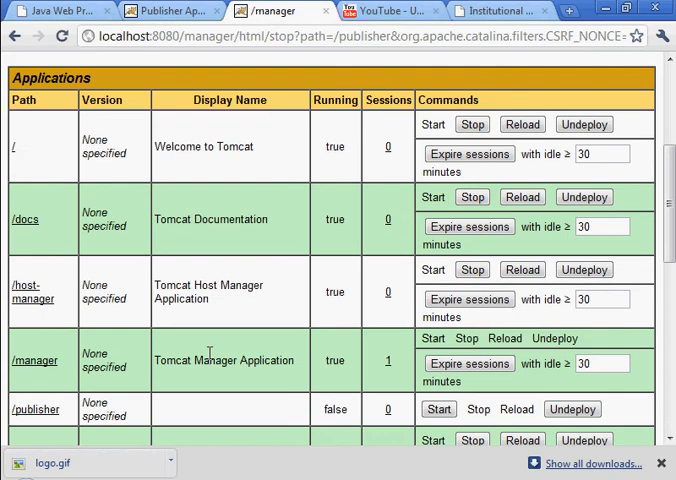
click(438, 409)
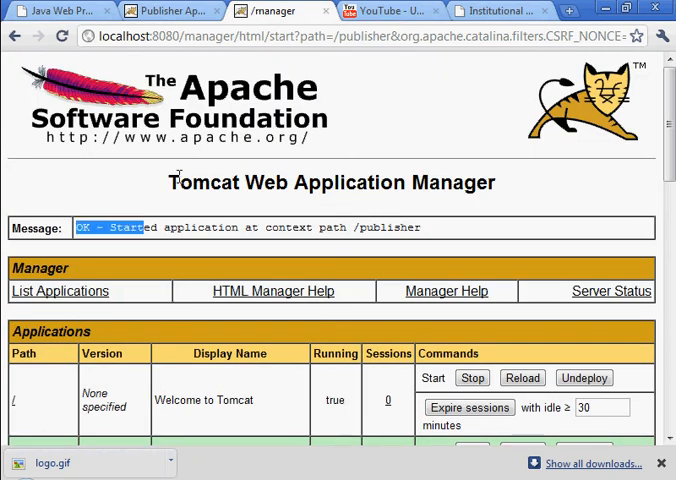
click(170, 11)
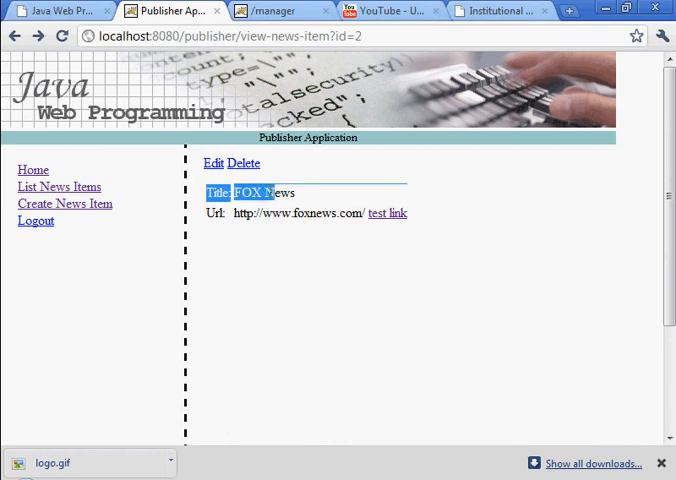
Edit the news item titled hi to CNN and check CNN shows in the news list.
click(58, 187)
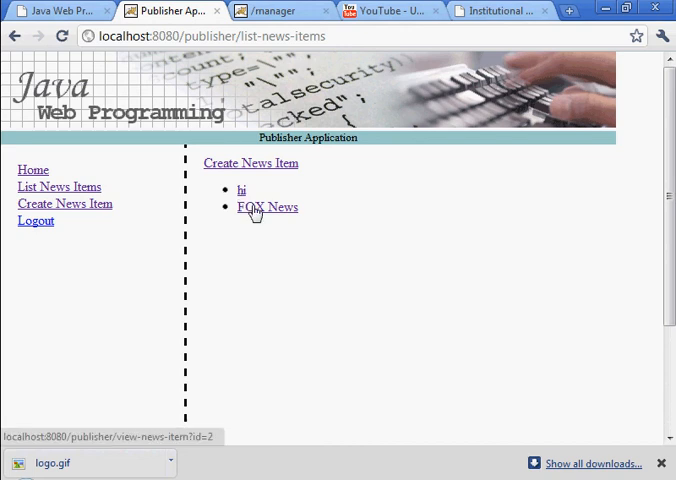
mouse_move(241, 190)
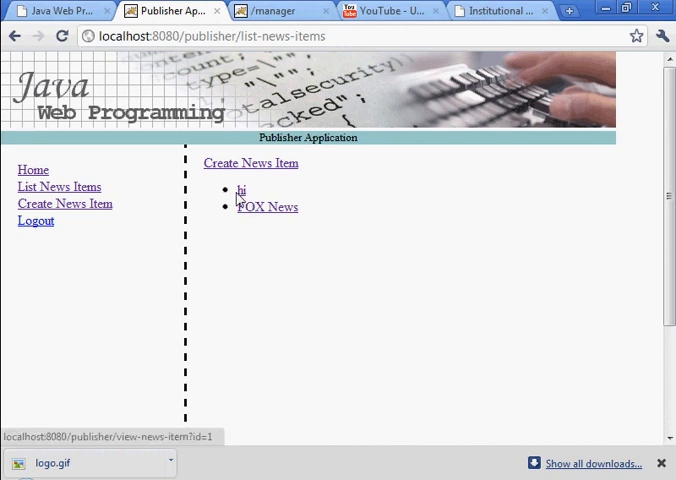
click(241, 191)
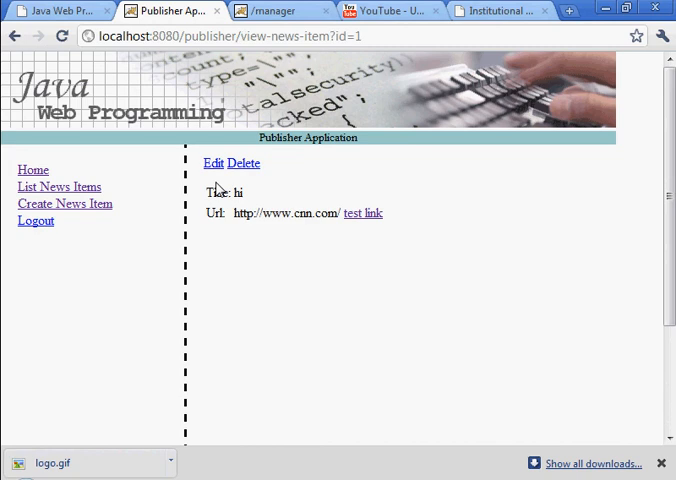
click(210, 163)
text(CN)
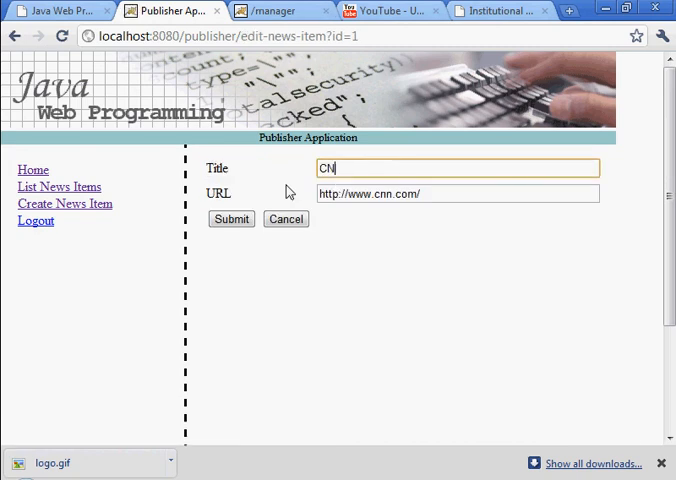
click(231, 219)
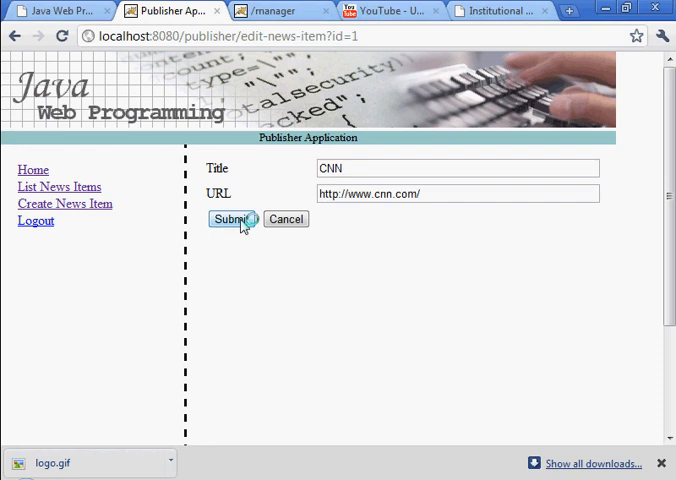
click(228, 219)
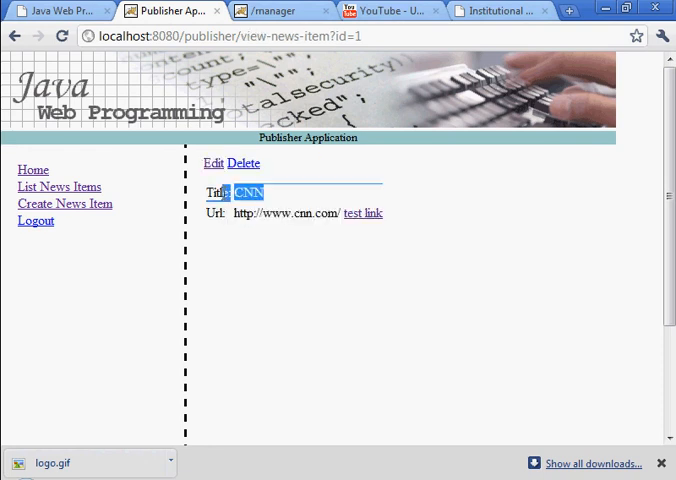
click(58, 187)
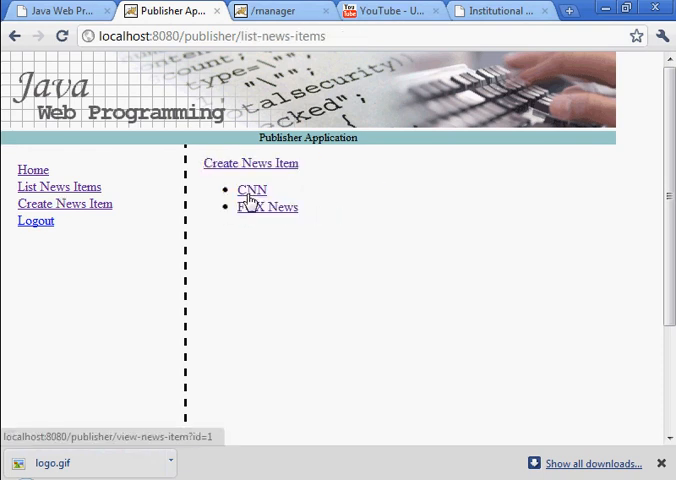
click(55, 11)
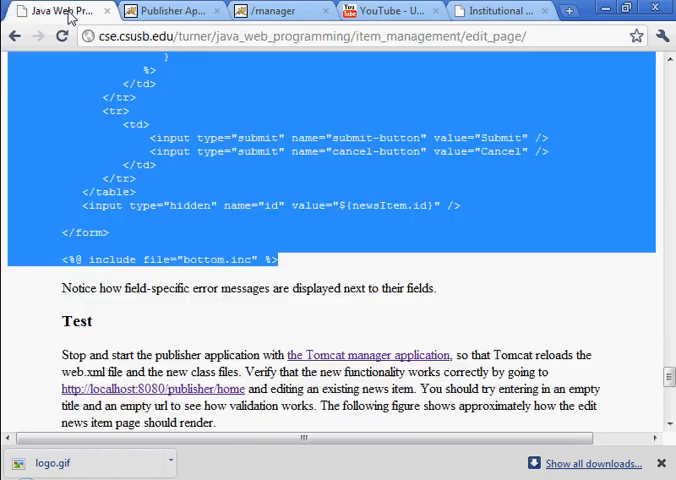
Scroll the tutorial back to the top of the Edit Page section and clear the heading highlight.
scroll(up, 3)
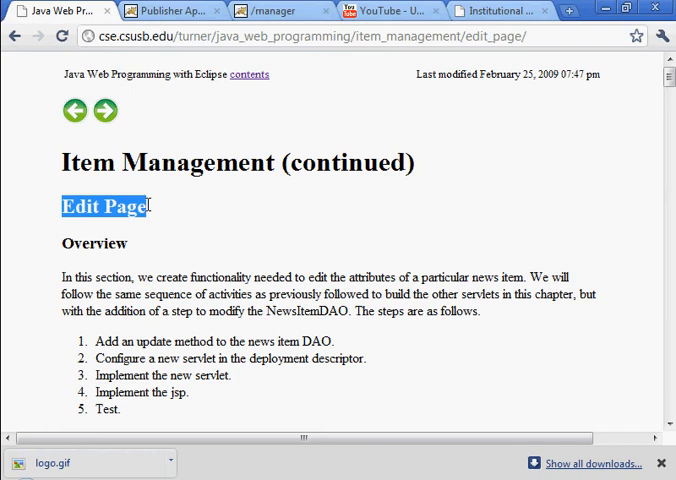
click(55, 168)
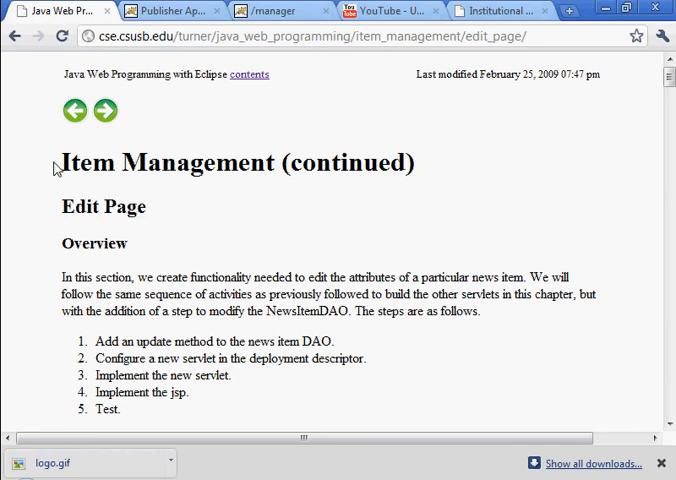
mouse_move(198, 217)
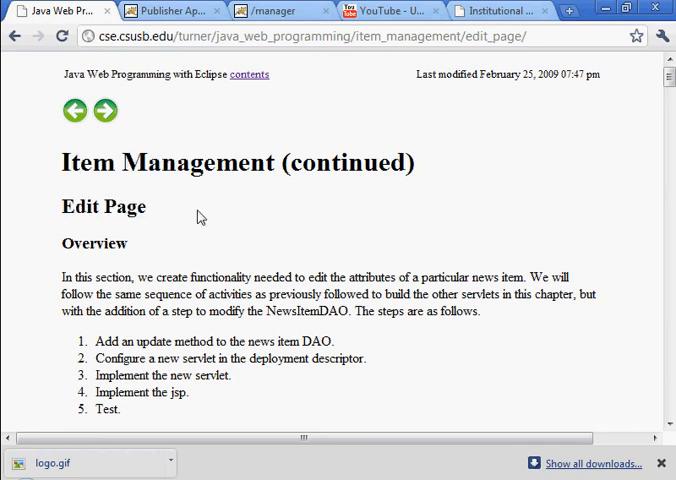